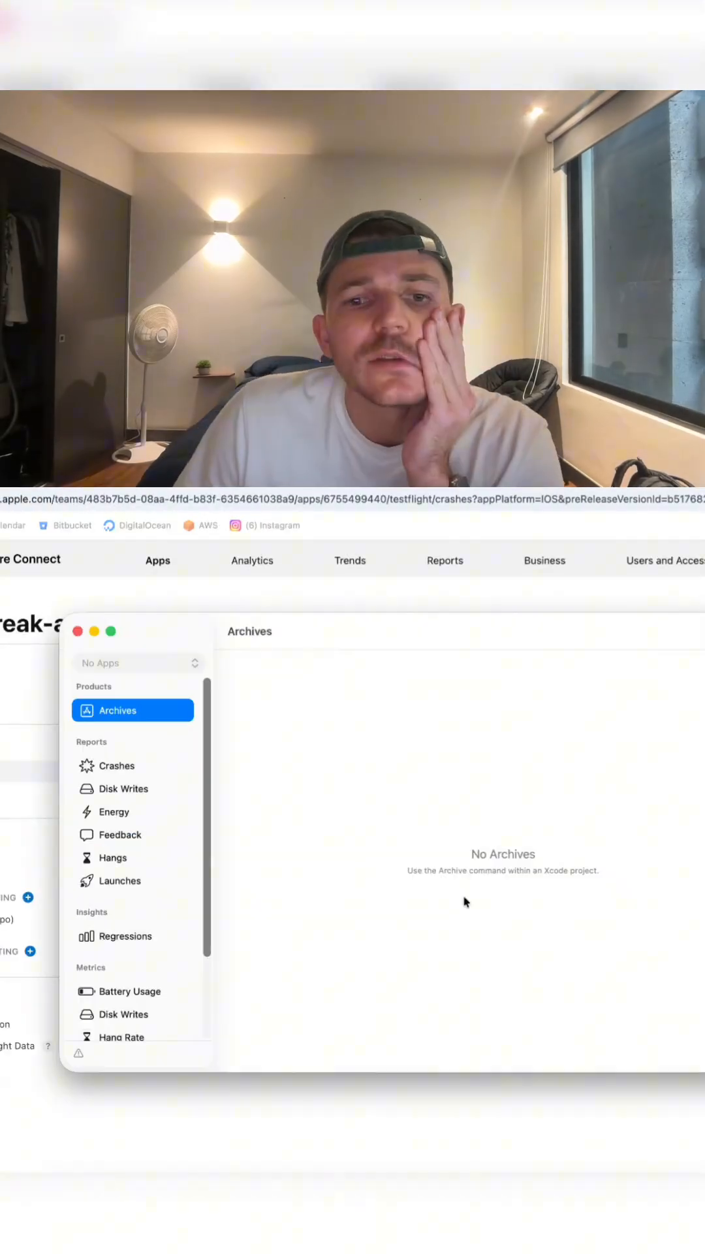
- Open the Crashes report for streak-app to list its last two weeks of crash logs
left_click(116, 765)
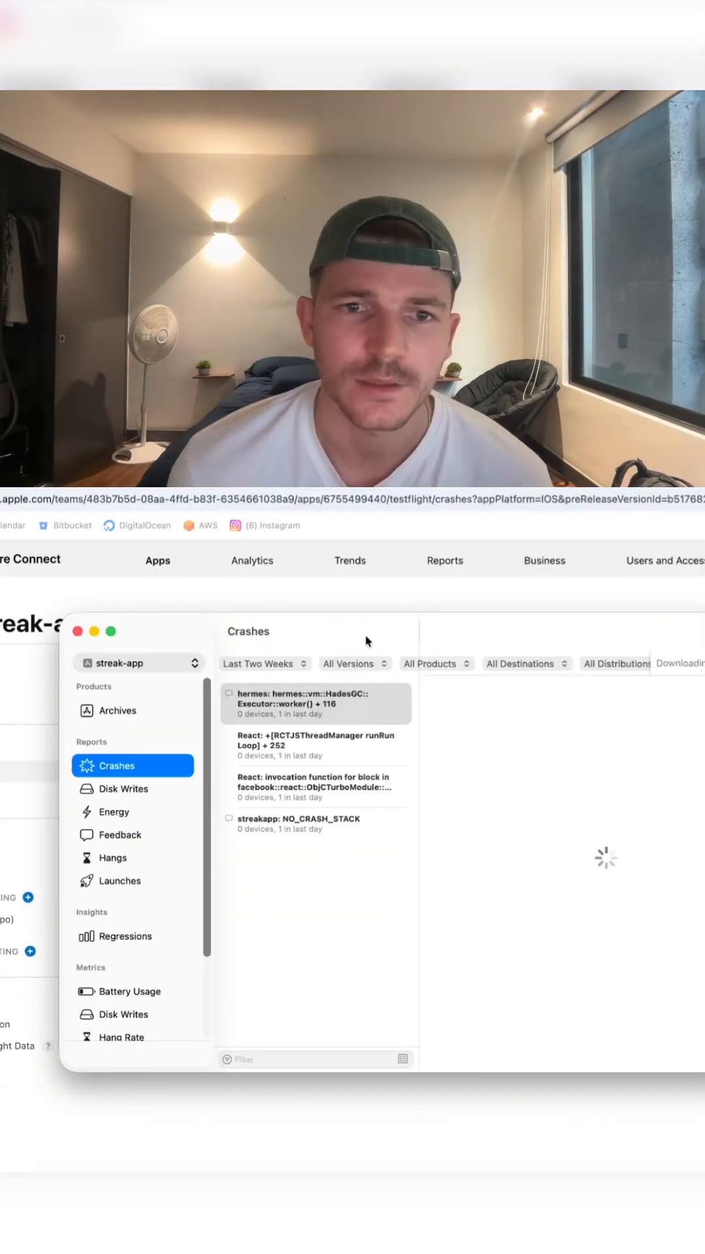